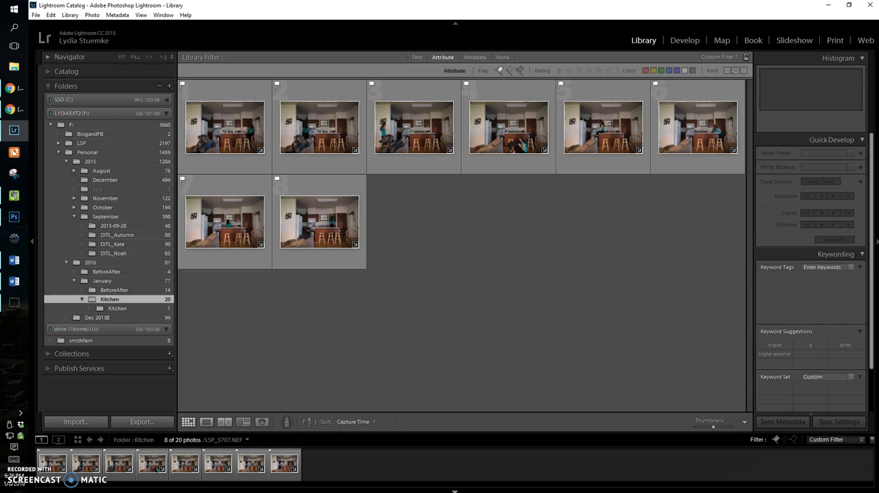
mouse_move(535, 383)
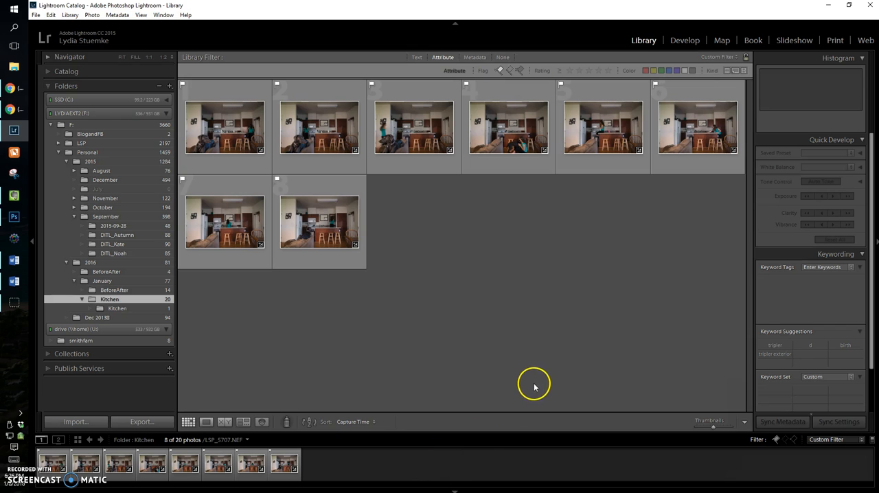
mouse_move(611, 7)
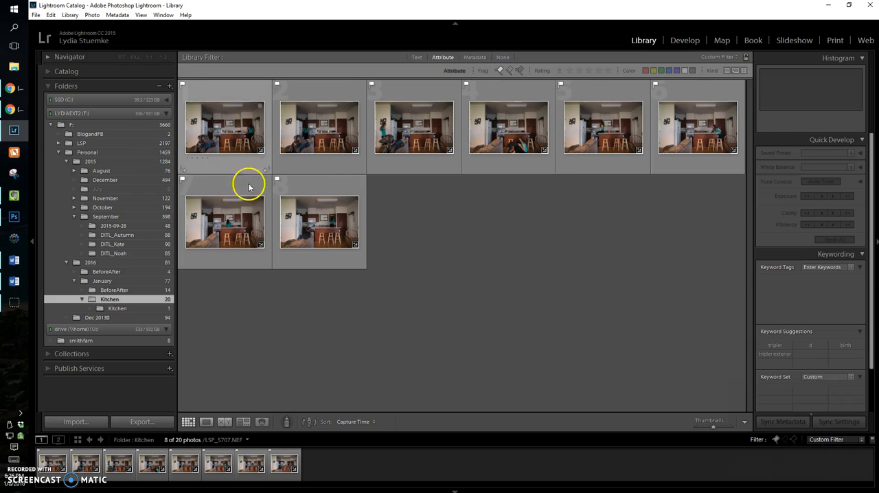
- Select the kitchen shots and send them to Photoshop CC 2015 via Edit In
click(318, 220)
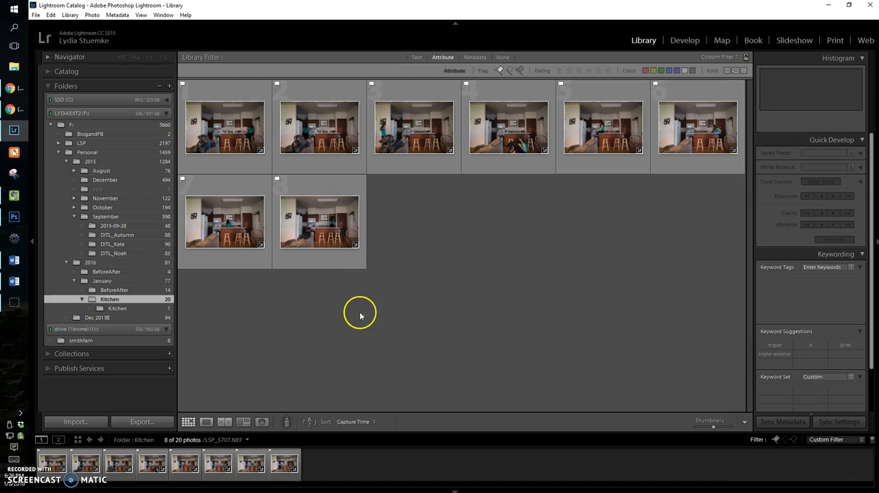
right_click(320, 221)
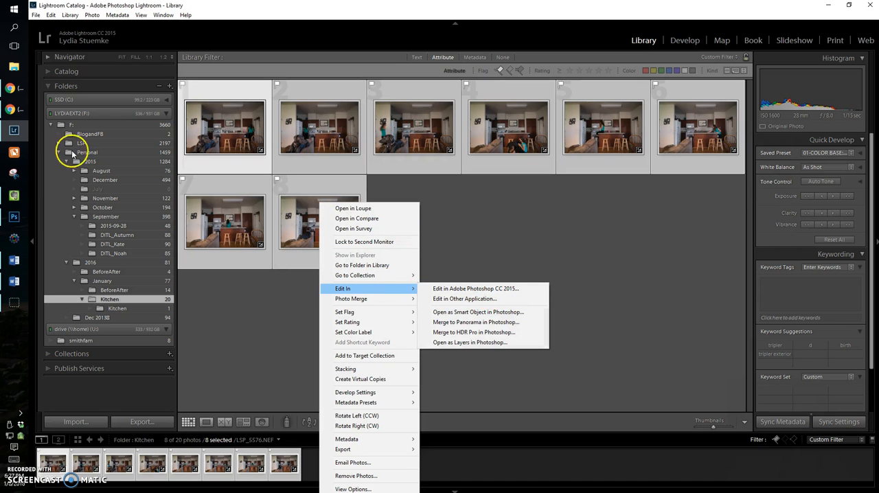
click(475, 288)
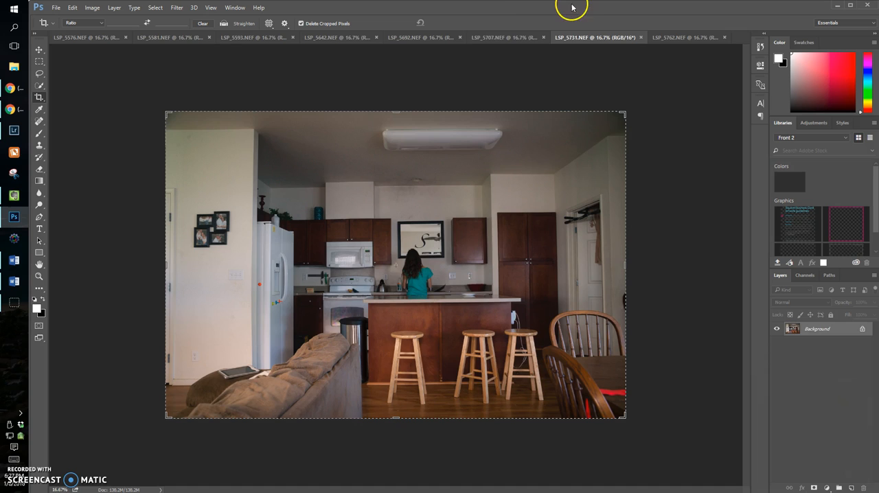
- Flip between LSP_5707.NEF and LSP_5731.NEF with the Move Tool active, ending on LSP_5731
click(505, 37)
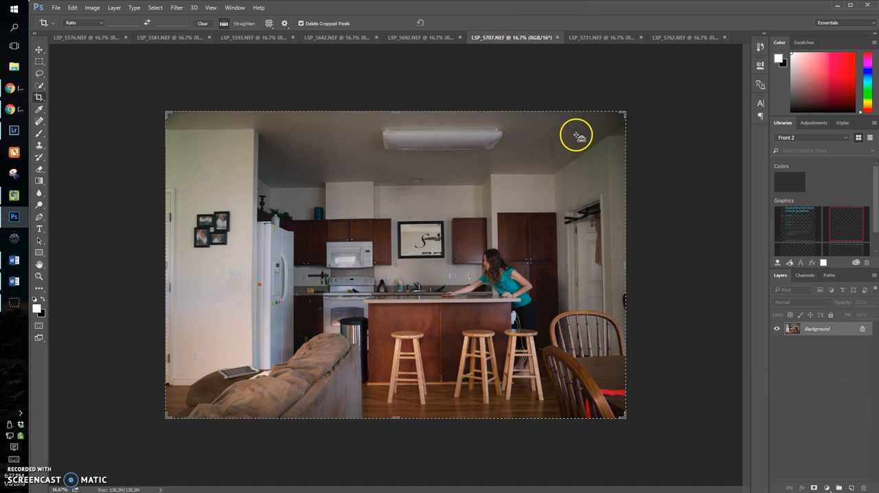
mouse_move(655, 175)
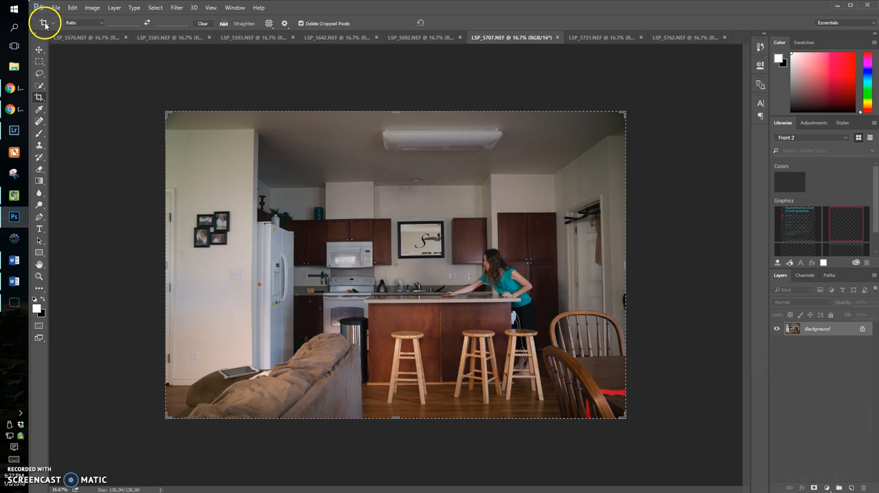
click(39, 49)
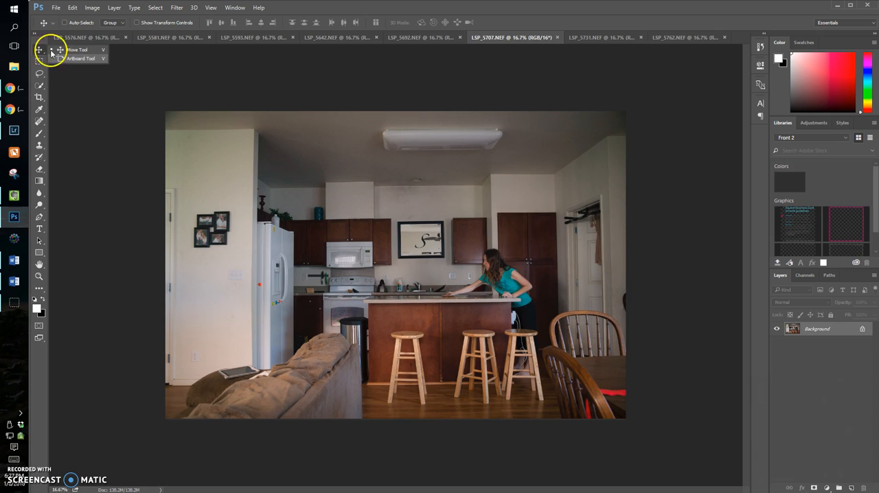
mouse_move(663, 434)
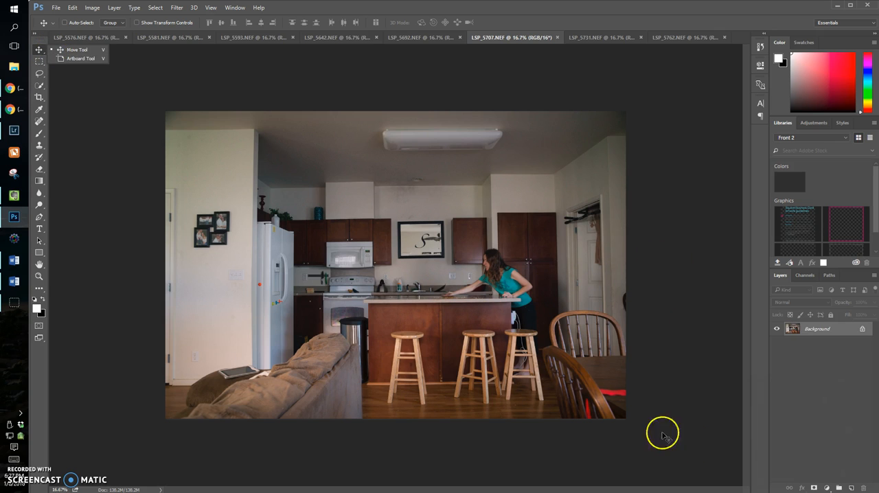
mouse_move(612, 272)
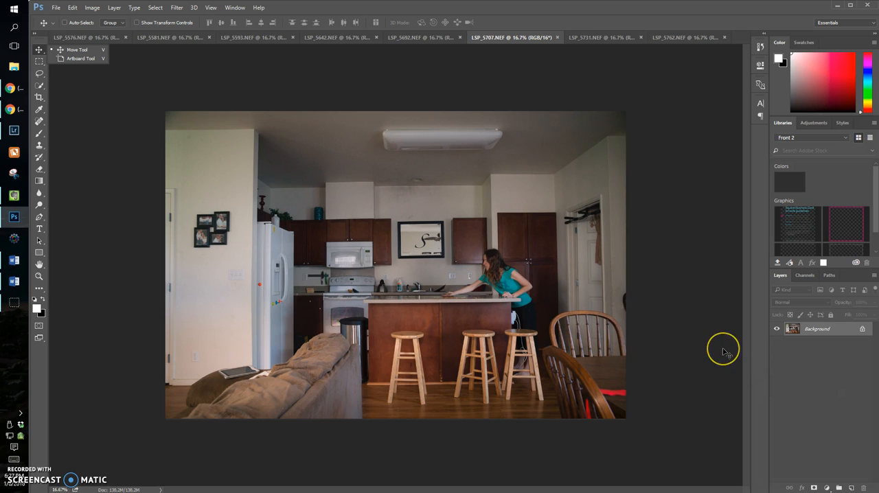
mouse_move(724, 352)
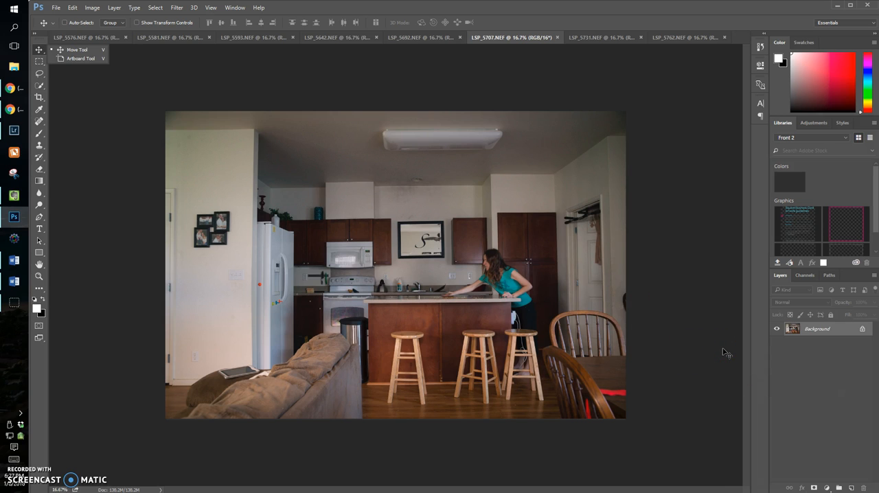
mouse_move(756, 57)
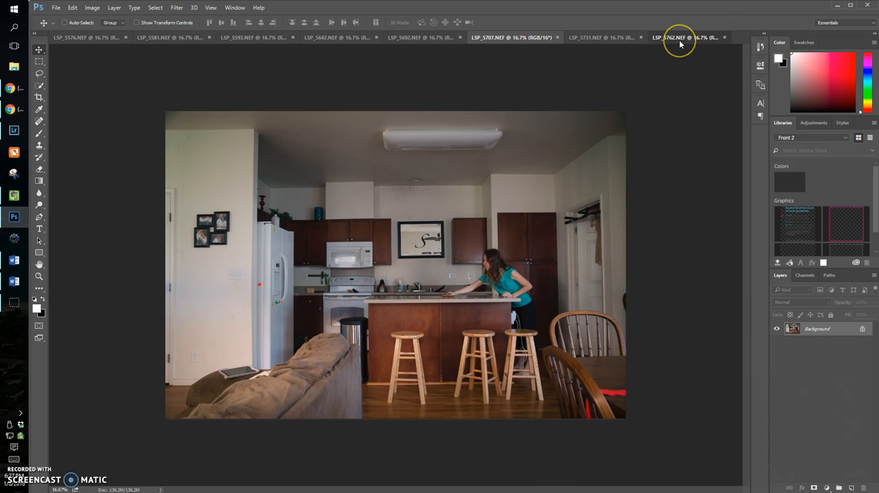
click(594, 37)
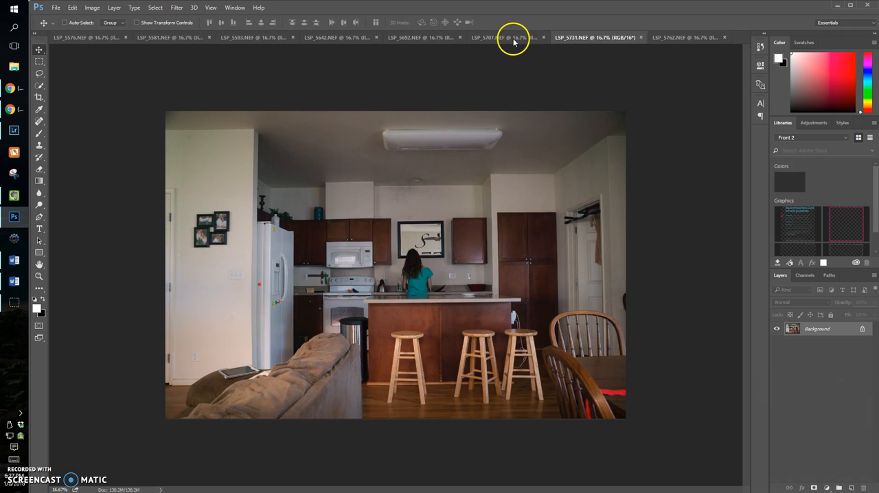
click(512, 37)
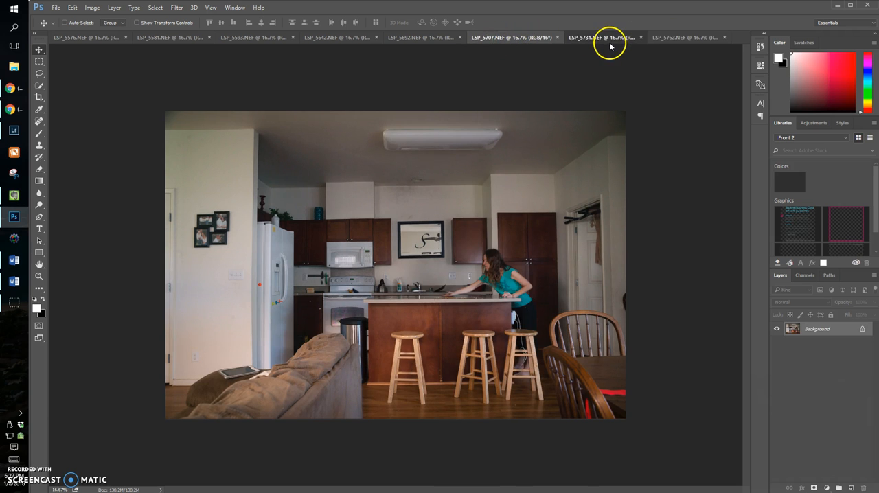
click(598, 37)
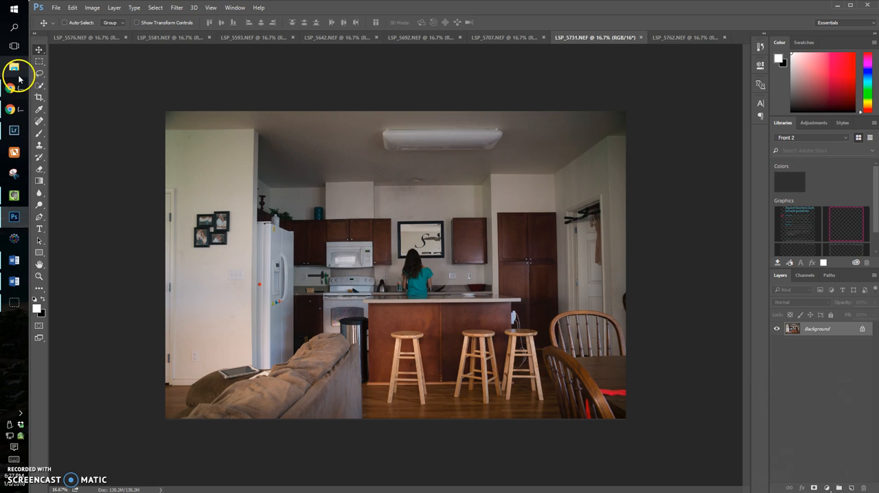
- Pick the Lasso tool and move on to the LSP_5762.NEF shot with the dog
click(39, 74)
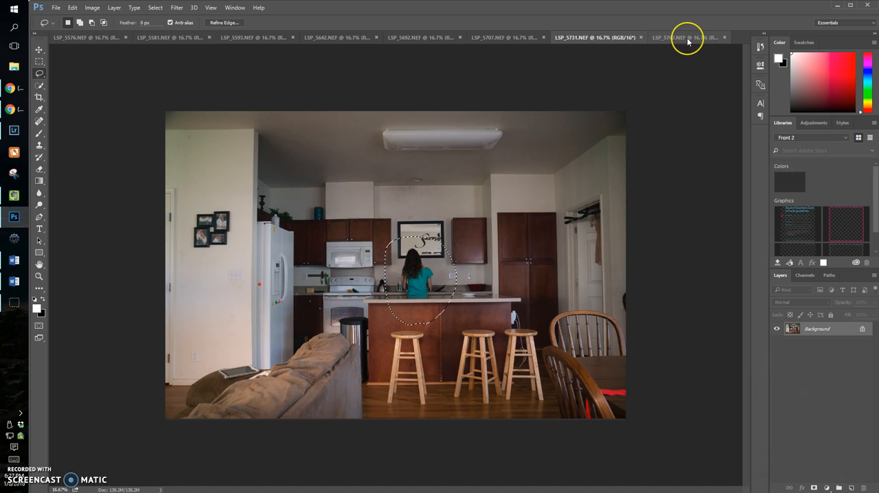
click(680, 37)
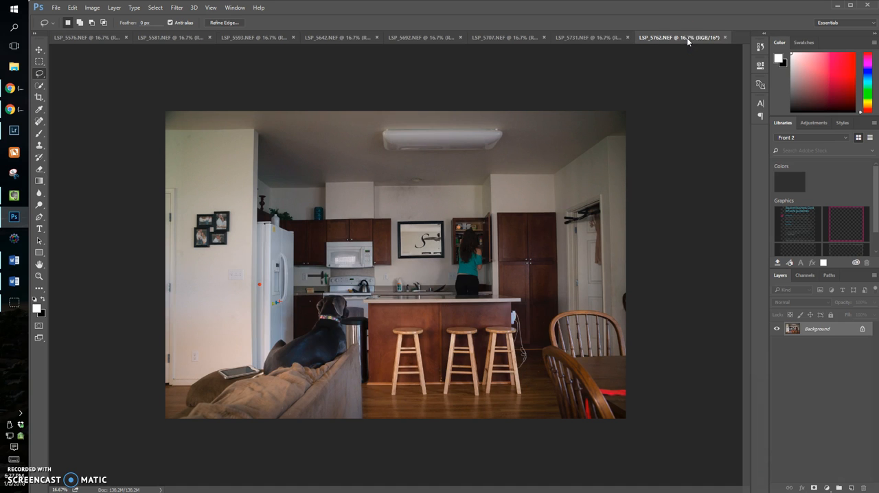
mouse_move(826, 380)
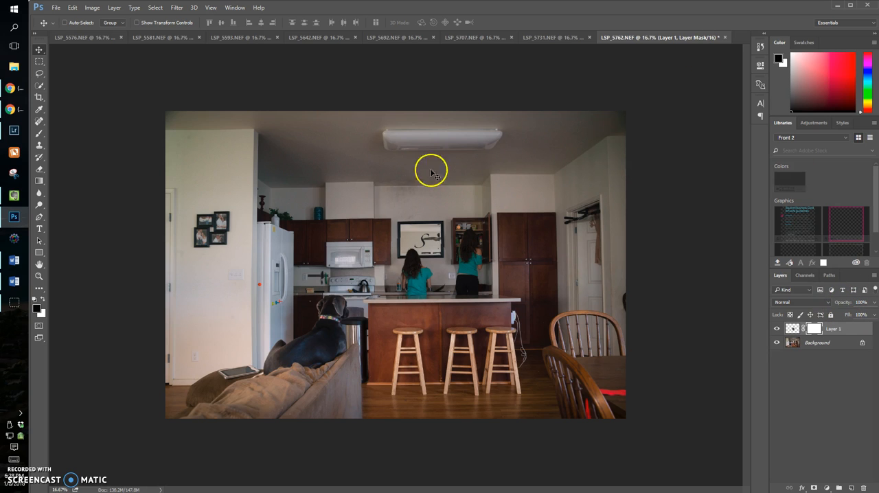
mouse_move(290, 165)
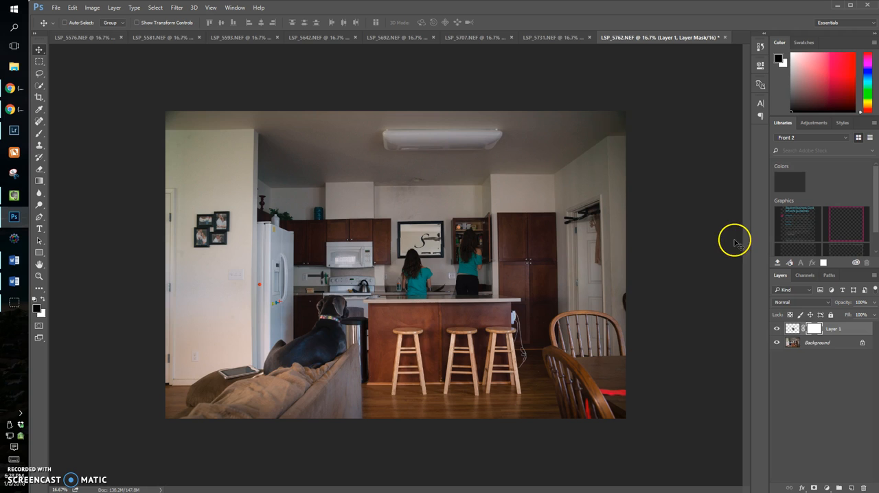
mouse_move(737, 323)
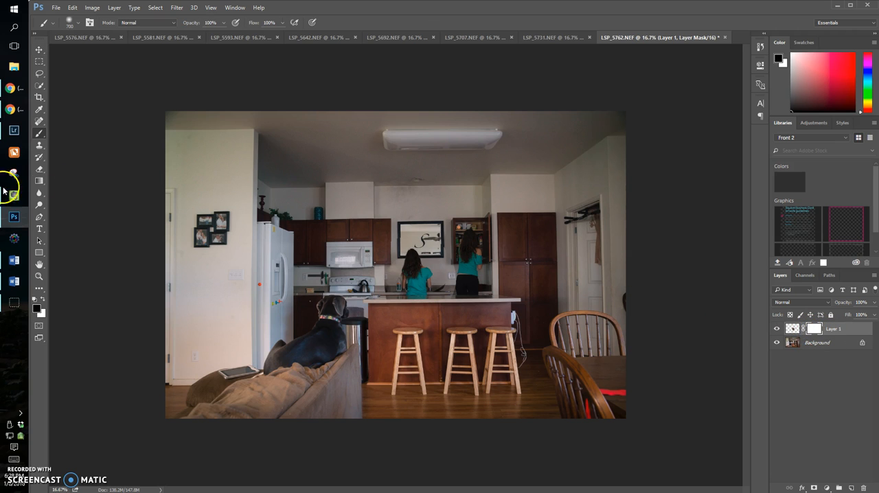
mouse_move(432, 217)
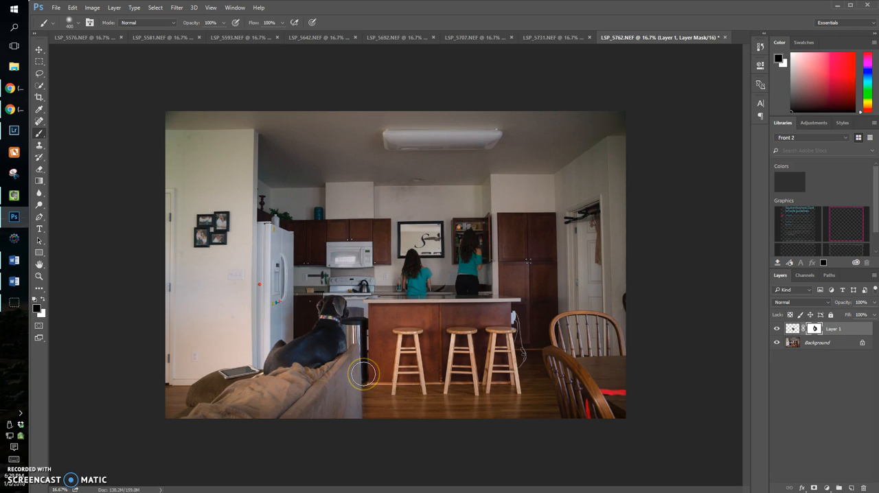
mouse_move(556, 38)
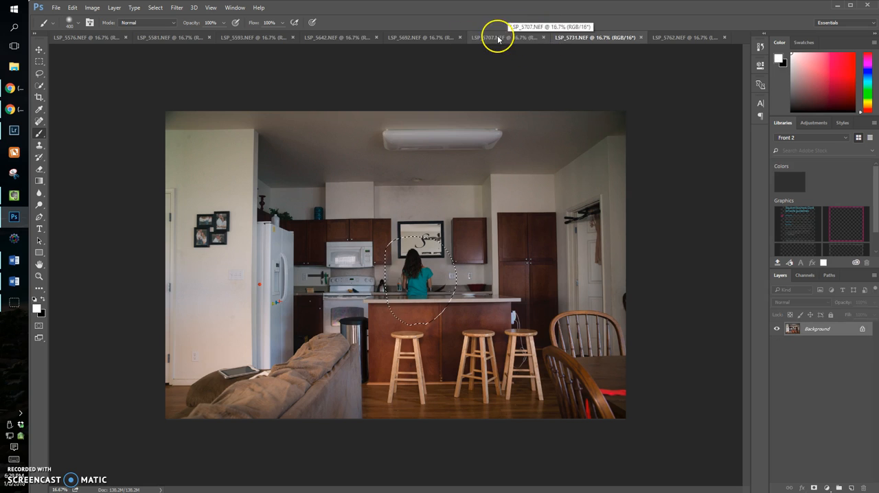
- Lasso the woman sitting on the counter in LSP_5692.NEF and return to the LSP_5762 composite
click(512, 37)
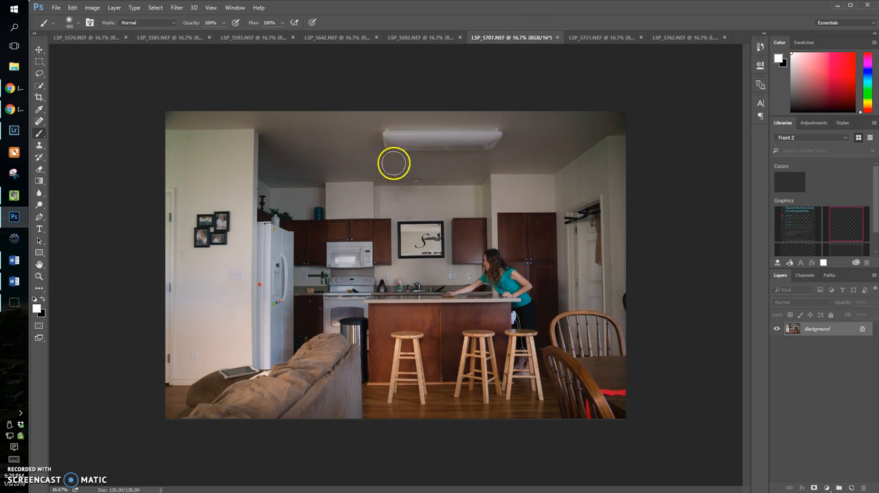
click(419, 37)
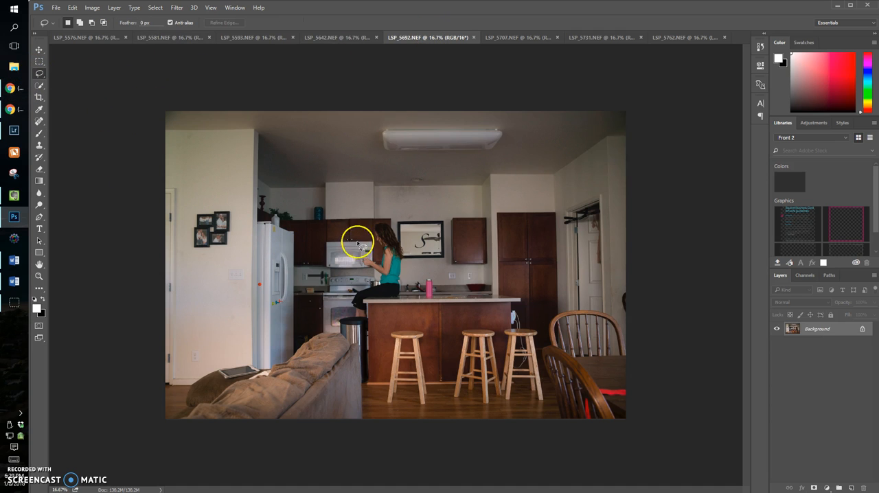
drag(357, 244, 353, 374)
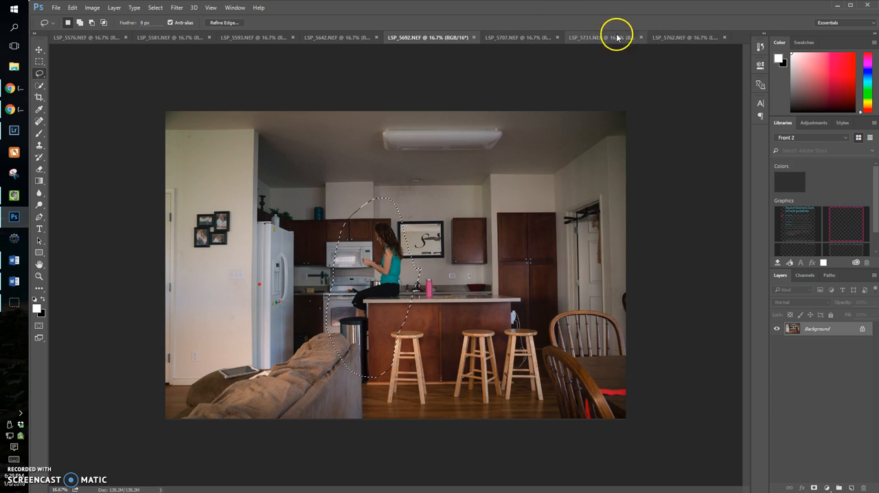
click(518, 37)
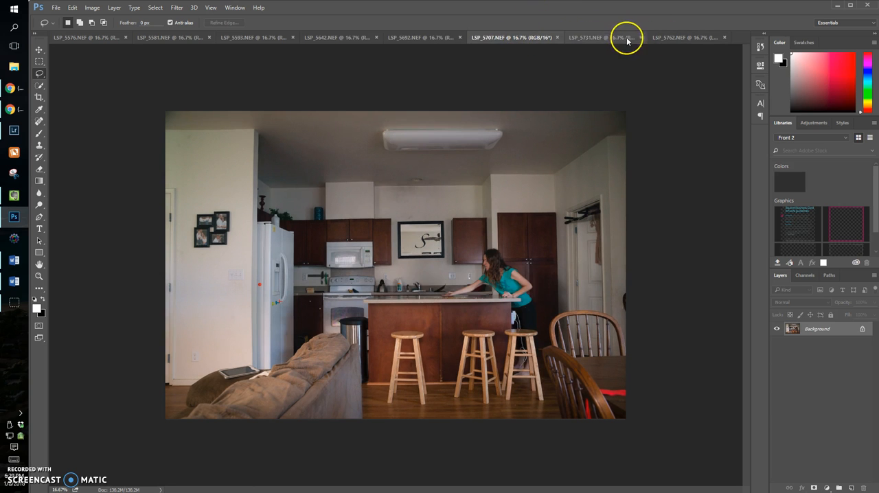
click(680, 37)
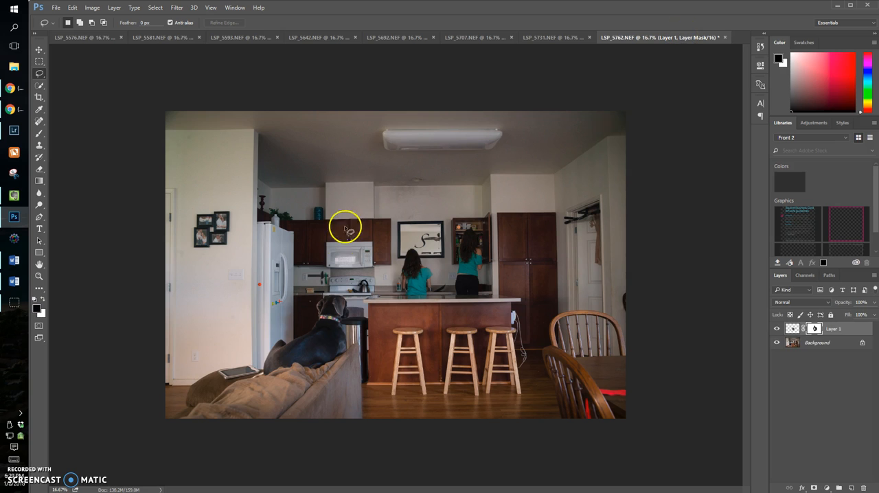
mouse_move(395, 310)
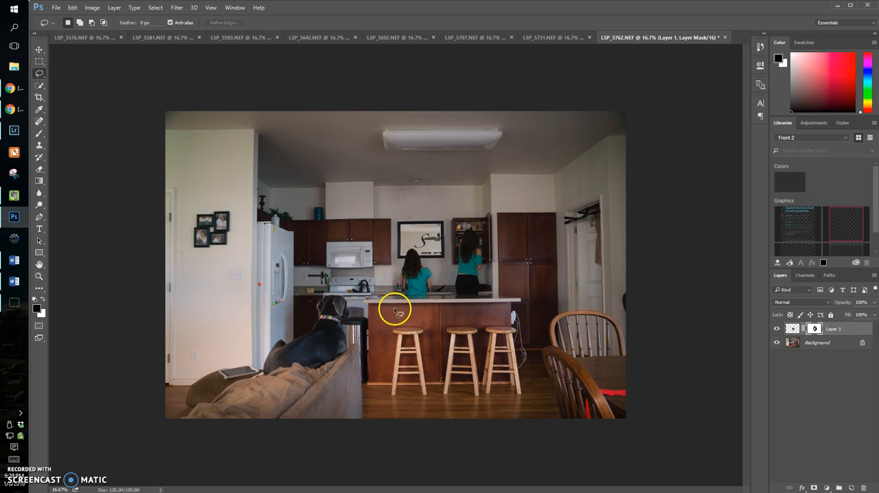
mouse_move(360, 328)
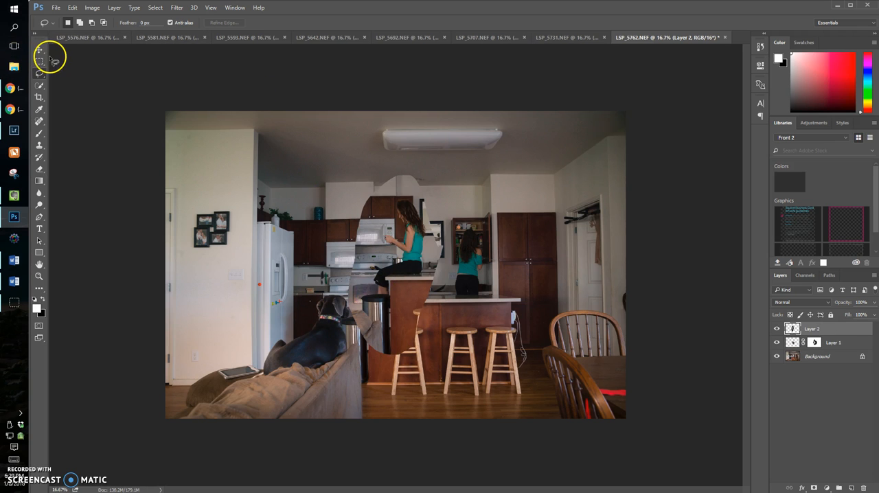
- Drag Layer 2's sitting woman into alignment with the kitchen using the Move tool
click(40, 50)
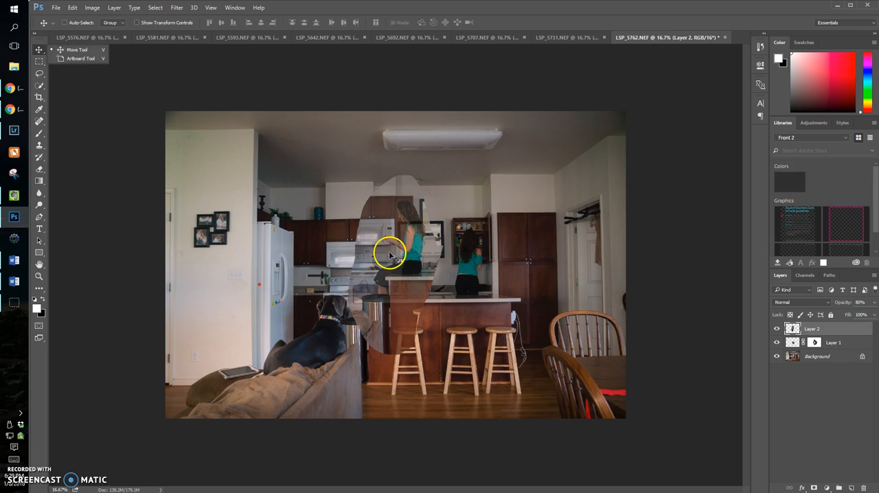
drag(391, 254, 357, 281)
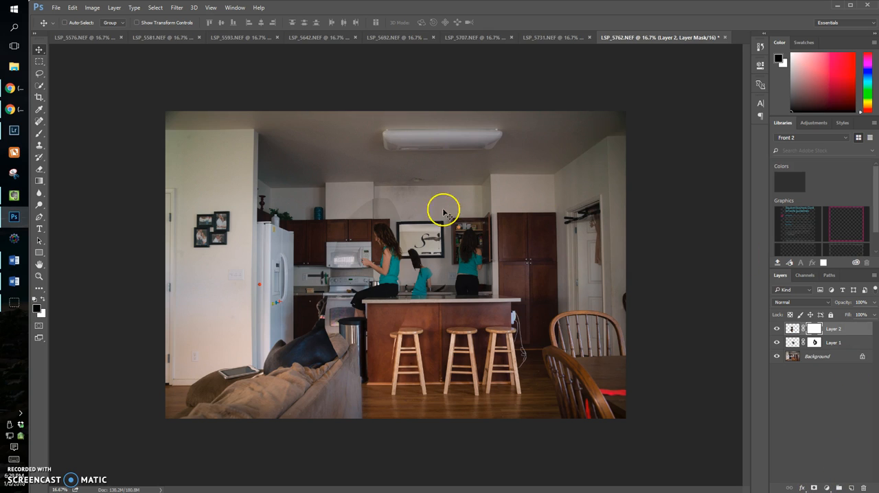
mouse_move(412, 211)
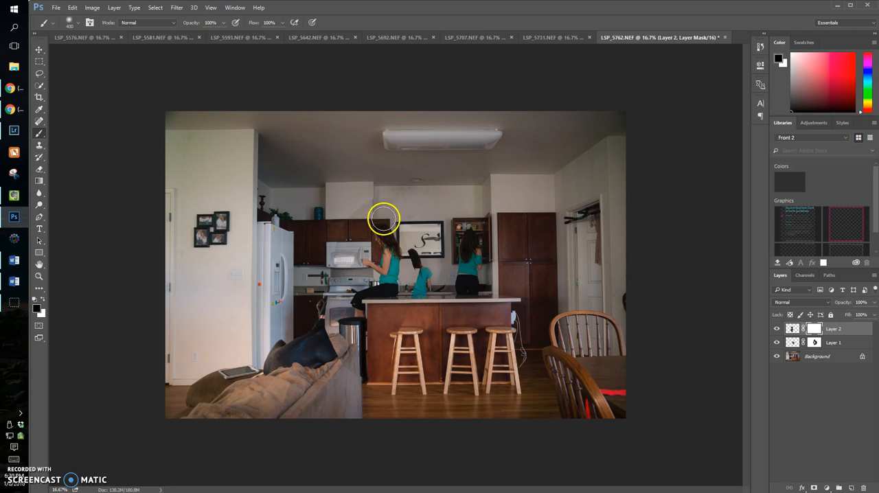
mouse_move(399, 181)
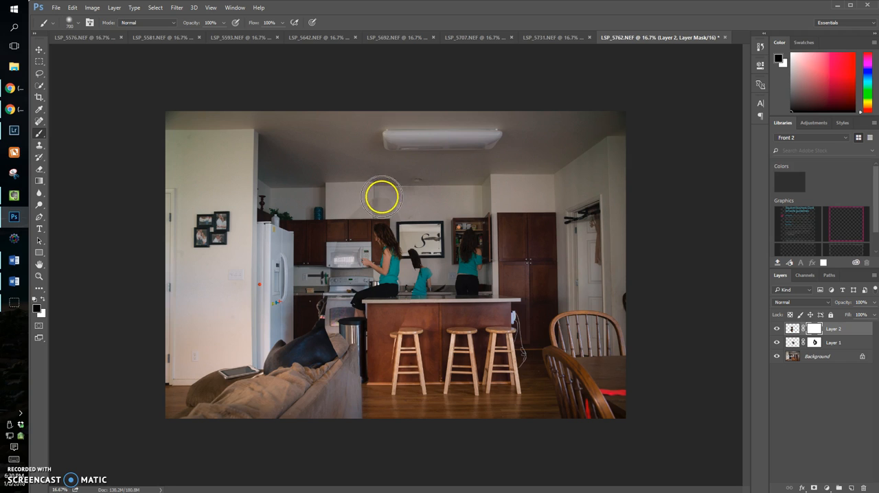
- Brush black on Layer 2's mask to hide its wall edge and reveal the woman at the counter
drag(383, 197, 337, 353)
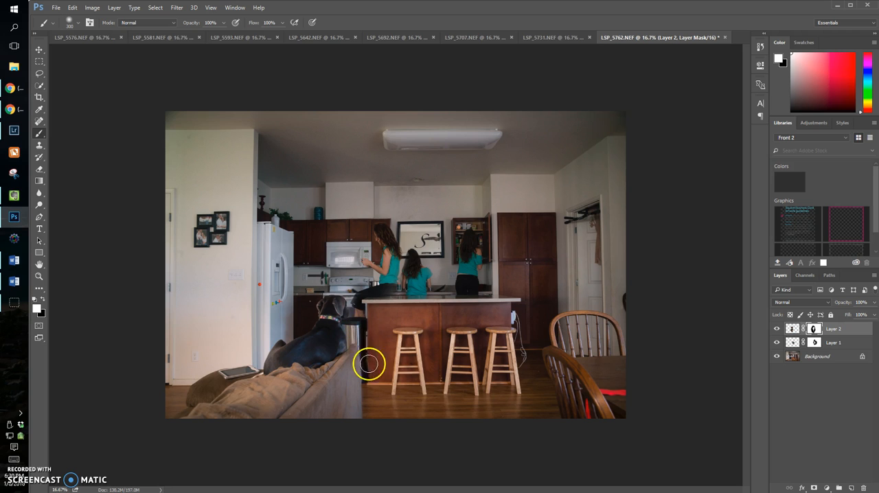
drag(369, 364, 344, 318)
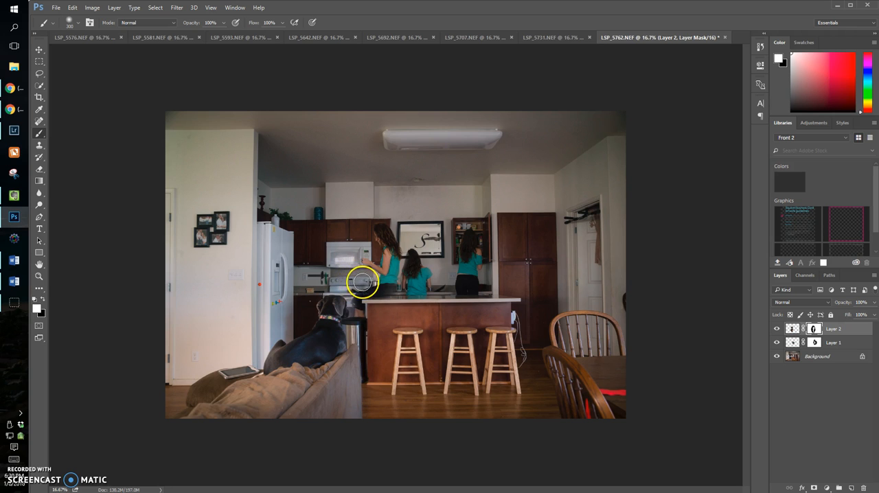
mouse_move(375, 190)
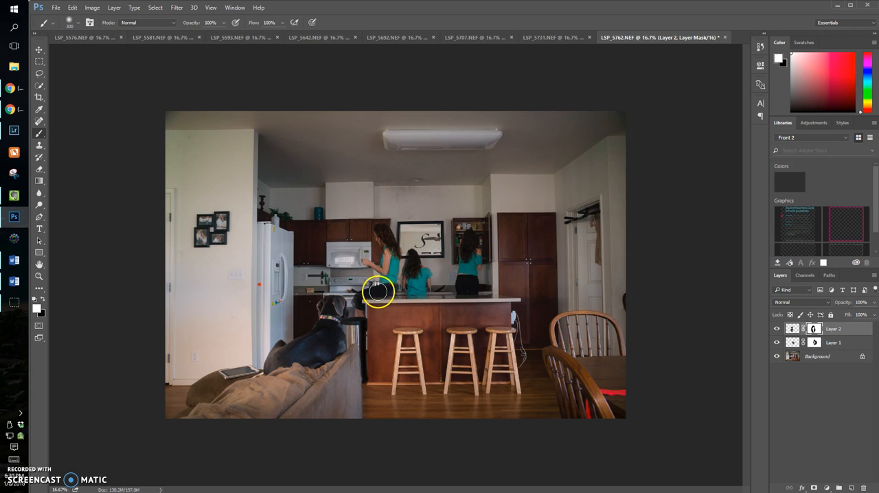
mouse_move(390, 302)
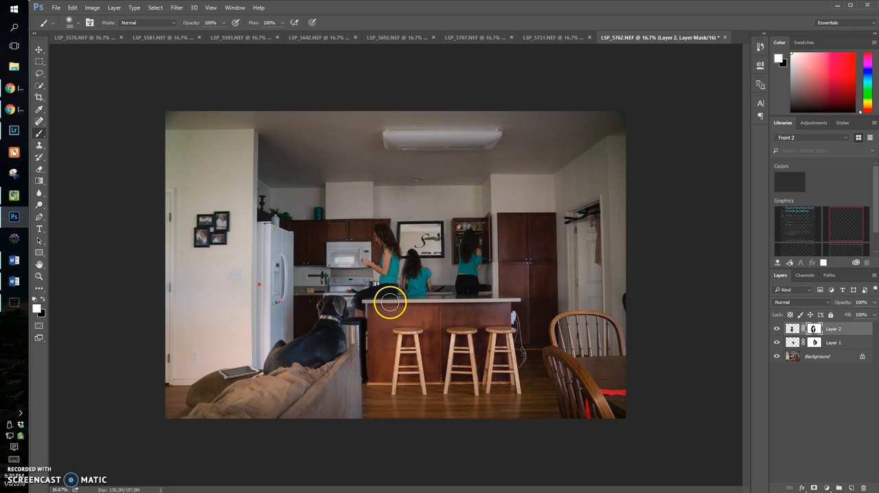